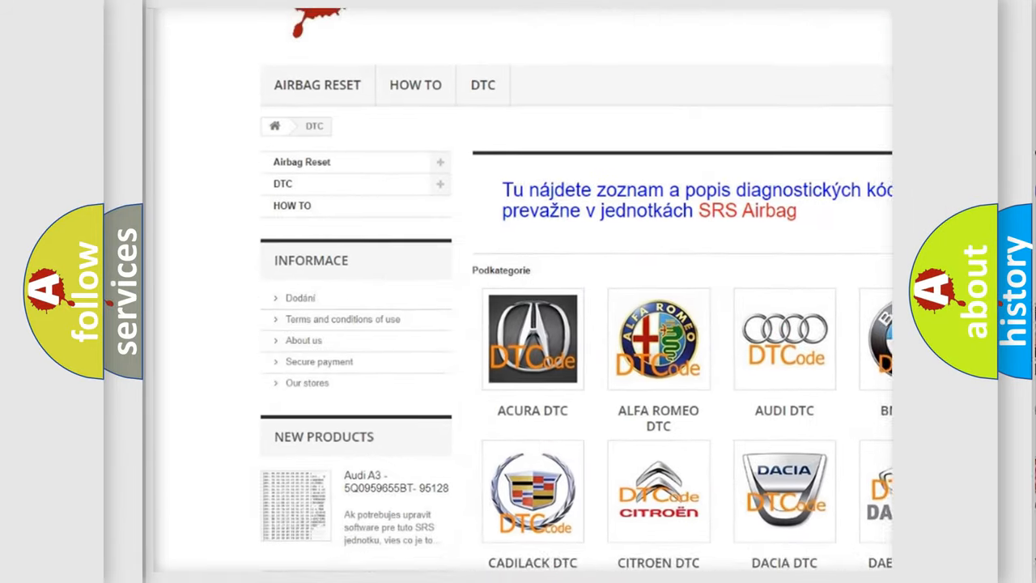
scroll("down", 3)
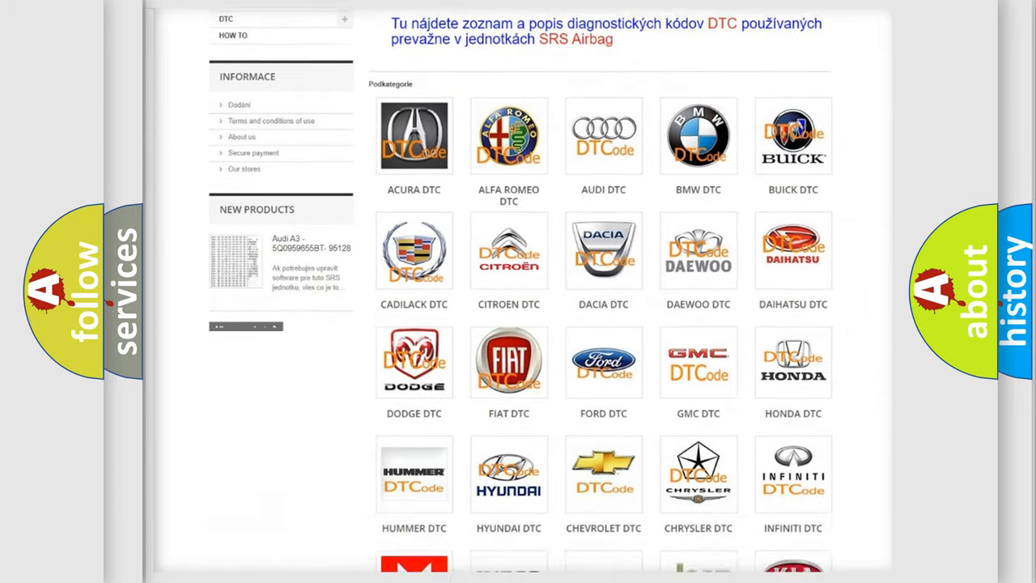
scroll("down", 3)
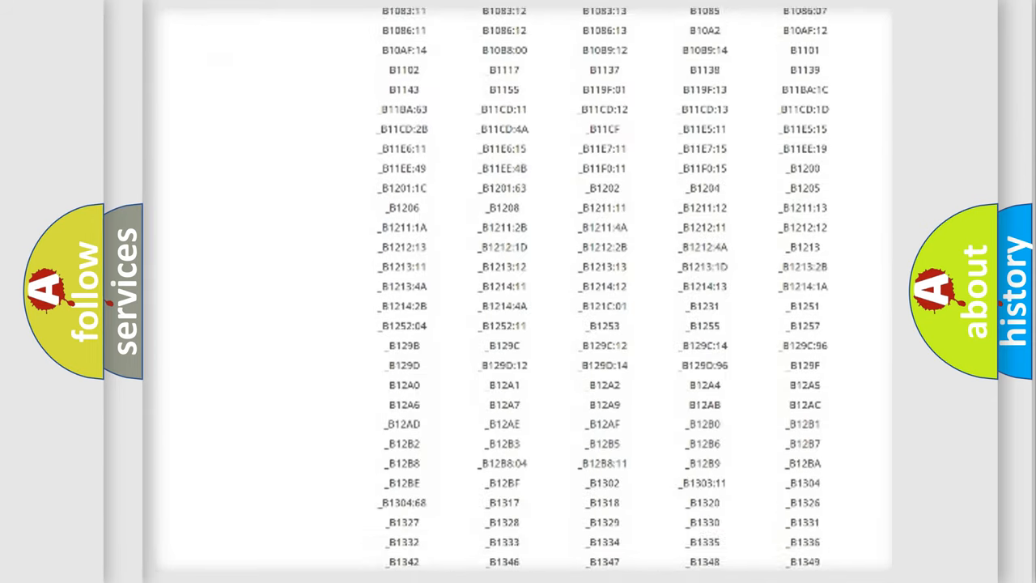
scroll("down", 3)
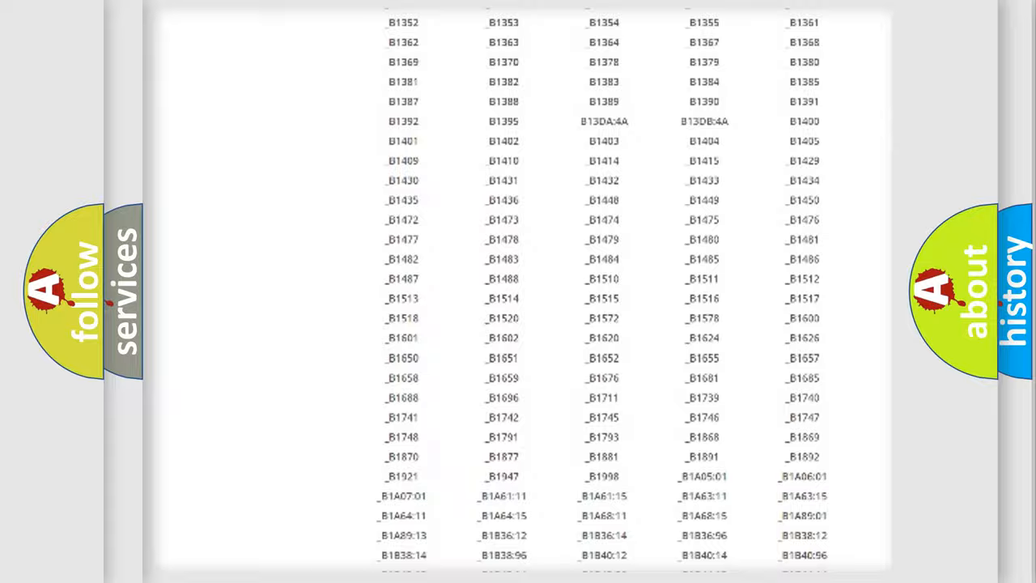